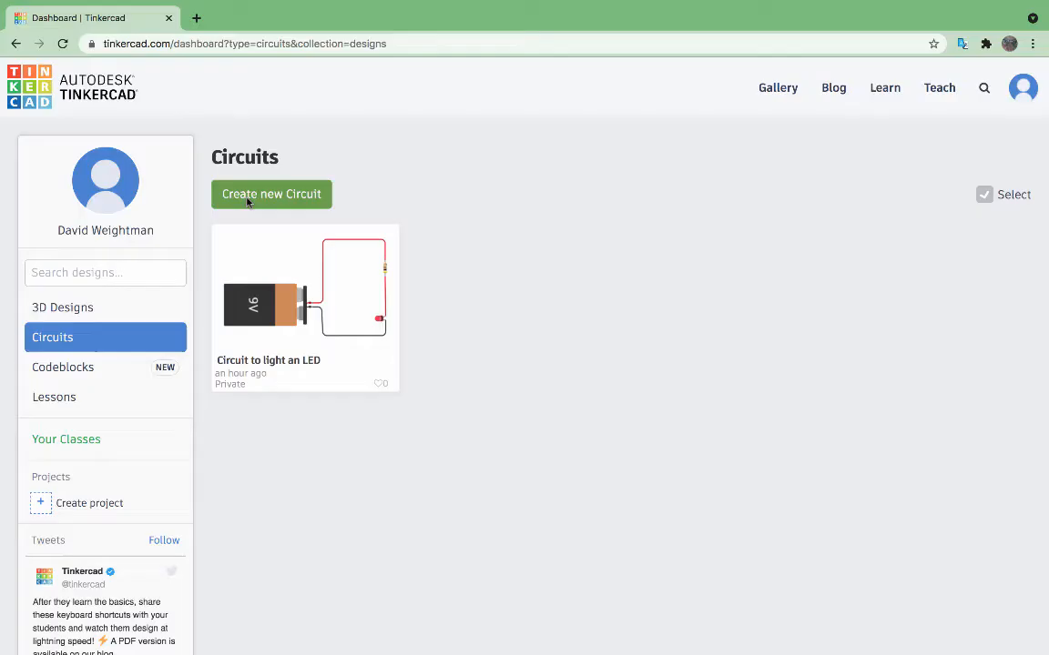
{"action": "mouse_move", "coordinate": [272, 194]}
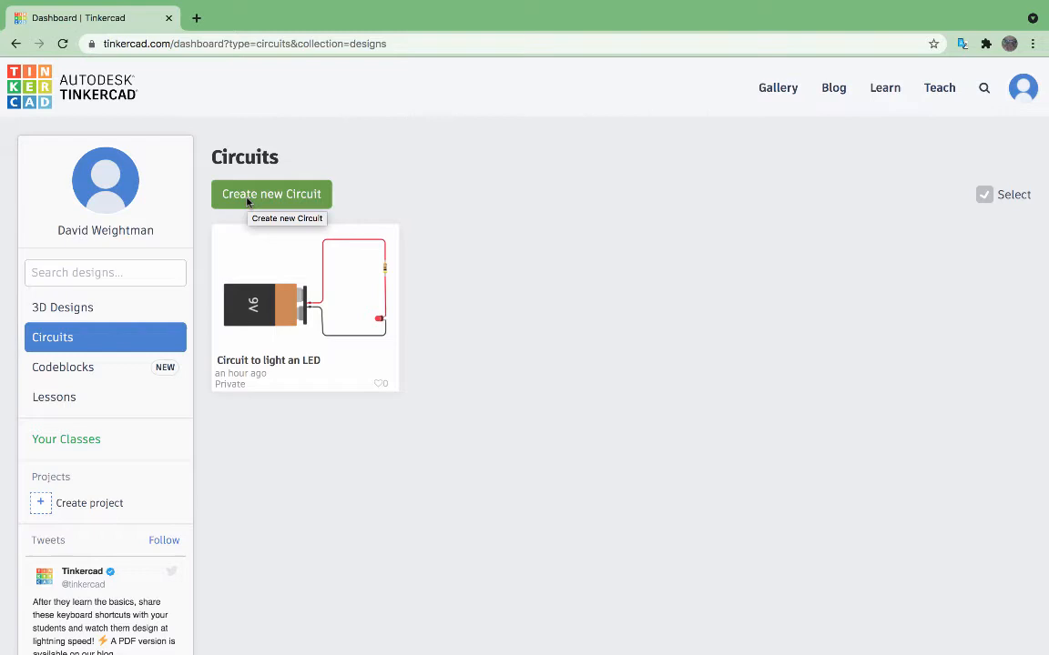
- Create a new circuit named 'Controlling an LED with Pushbutton Switch'
{"action": "left_click", "coordinate": [271, 194]}
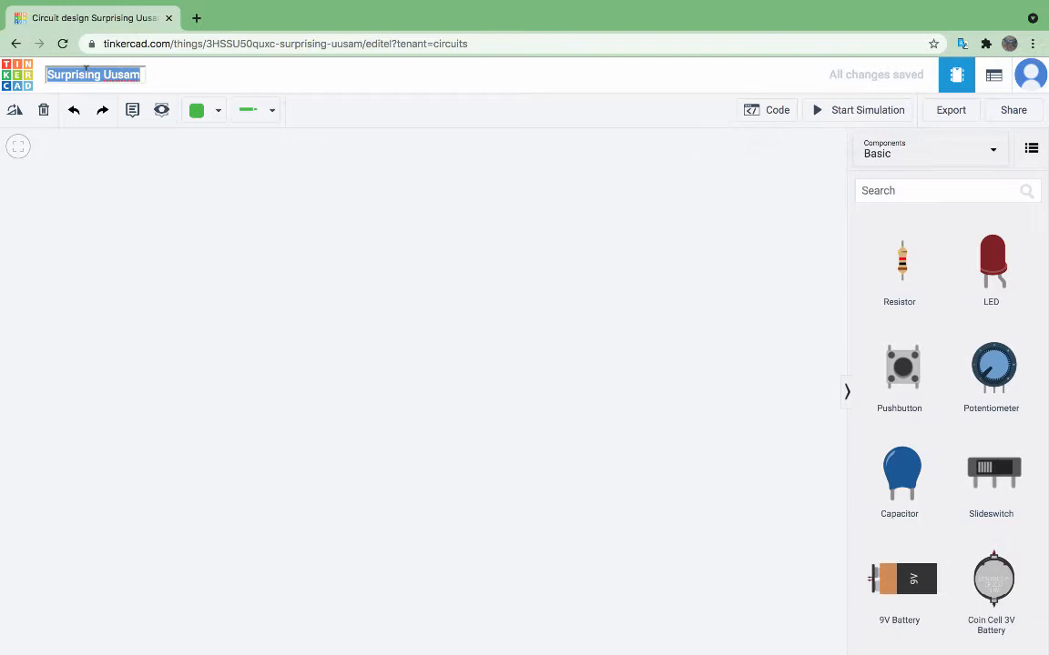
{"action": "type", "text": "Con"}
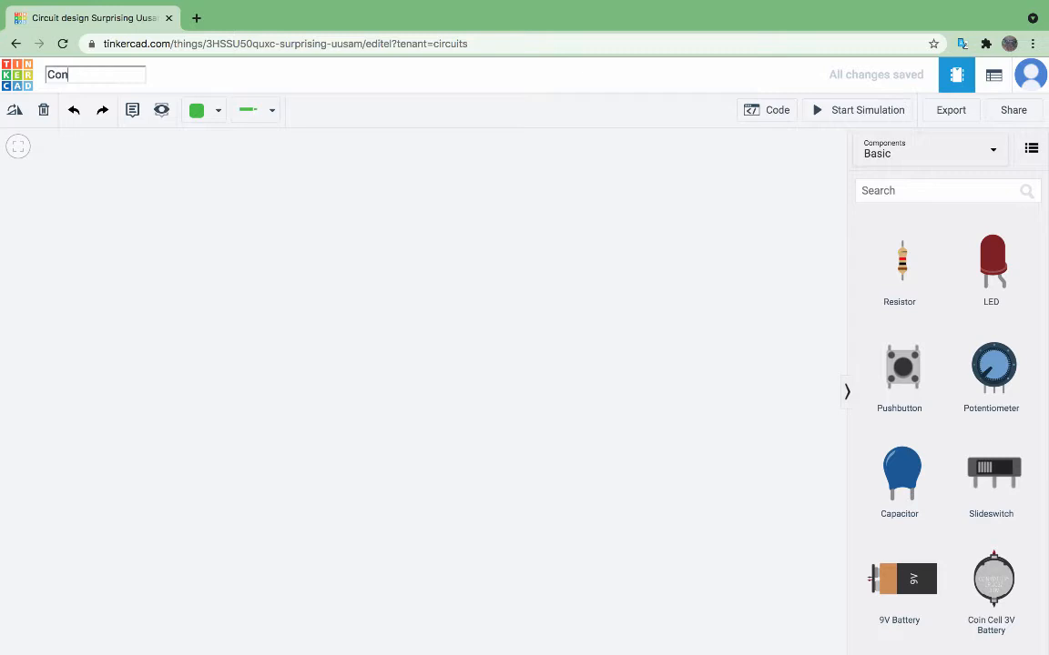
{"action": "type", "text": "trolling an LED with Pushbutton Switch"}
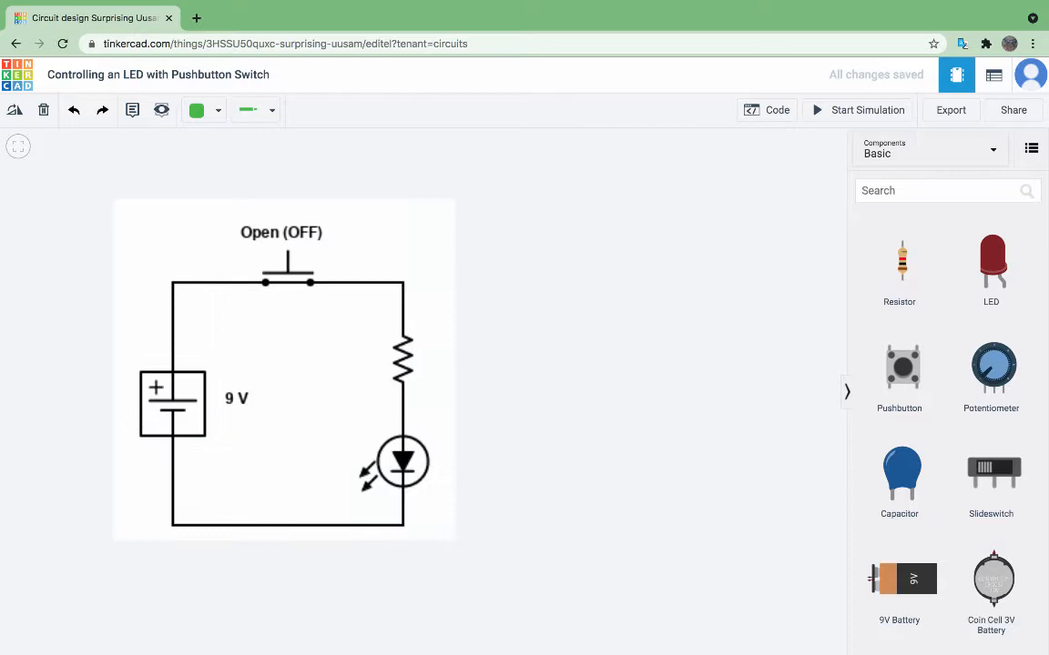
{"action": "mouse_move", "coordinate": [774, 243]}
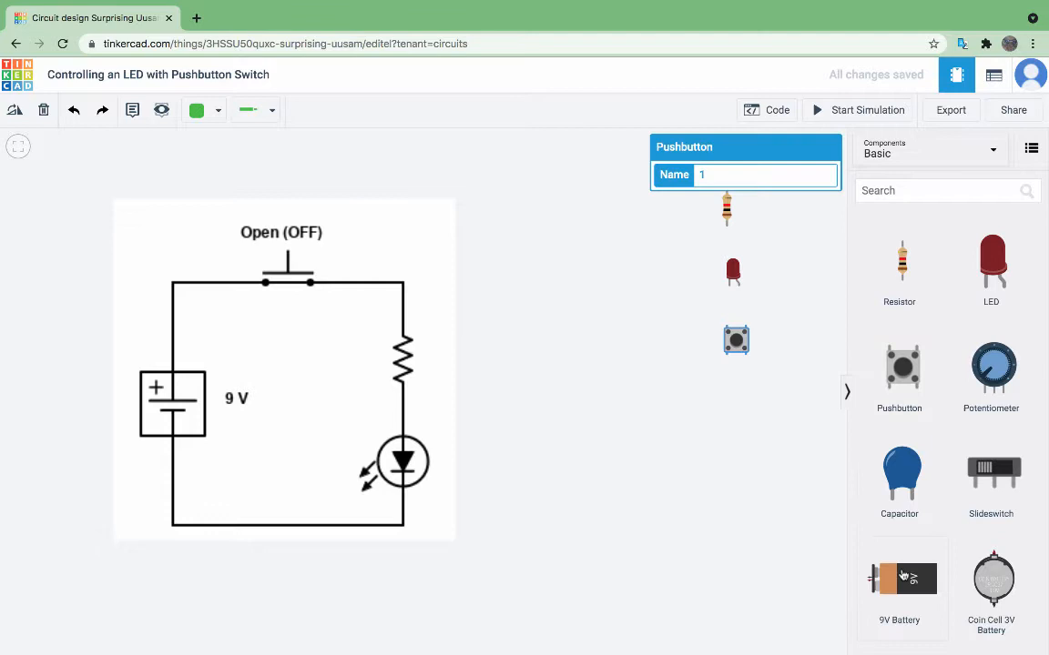
- Drag a 9V battery onto the workplane beside the other components
{"action": "left_click_drag", "start_coordinate": [898, 579], "coordinate": [778, 440]}
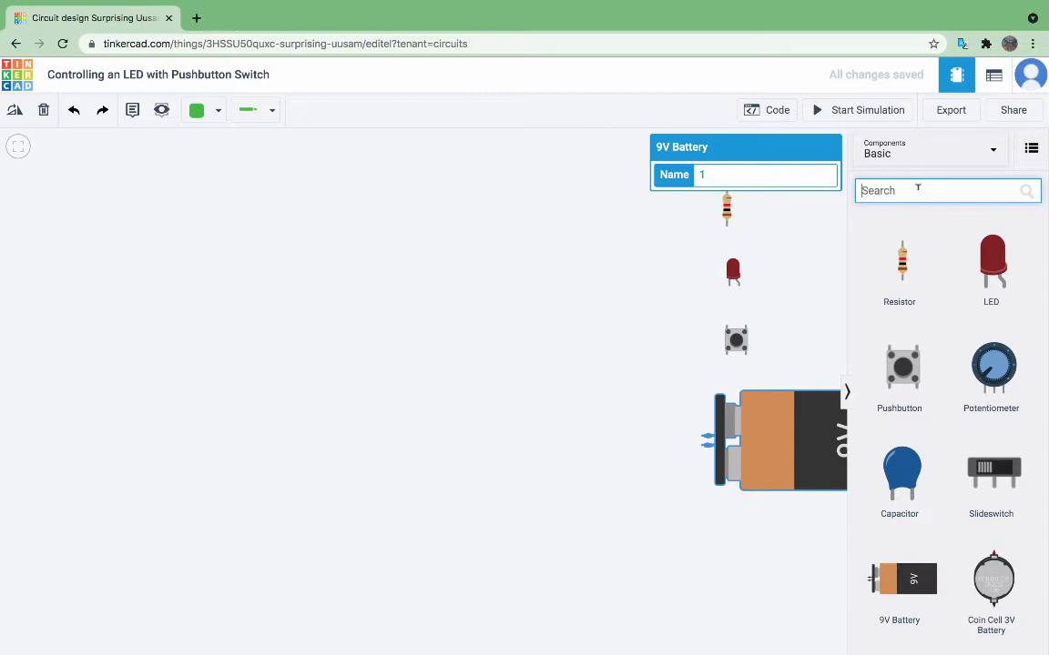
- Search components for 'breadboard' and add a small breadboard to the canvas
{"action": "type", "text": "breadboard"}
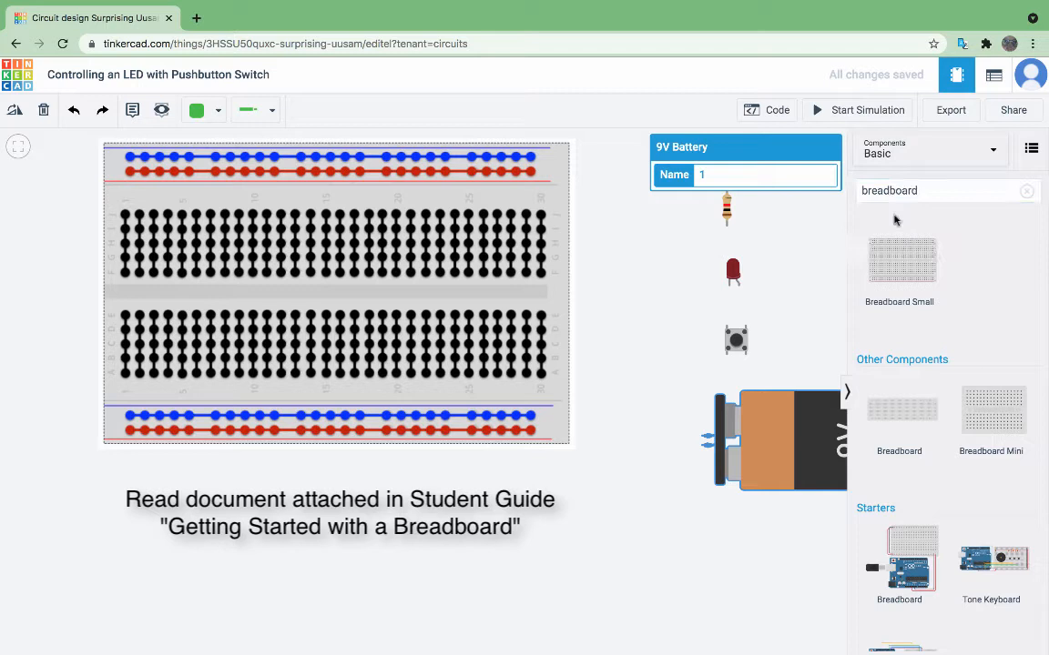
{"action": "left_click", "coordinate": [901, 261]}
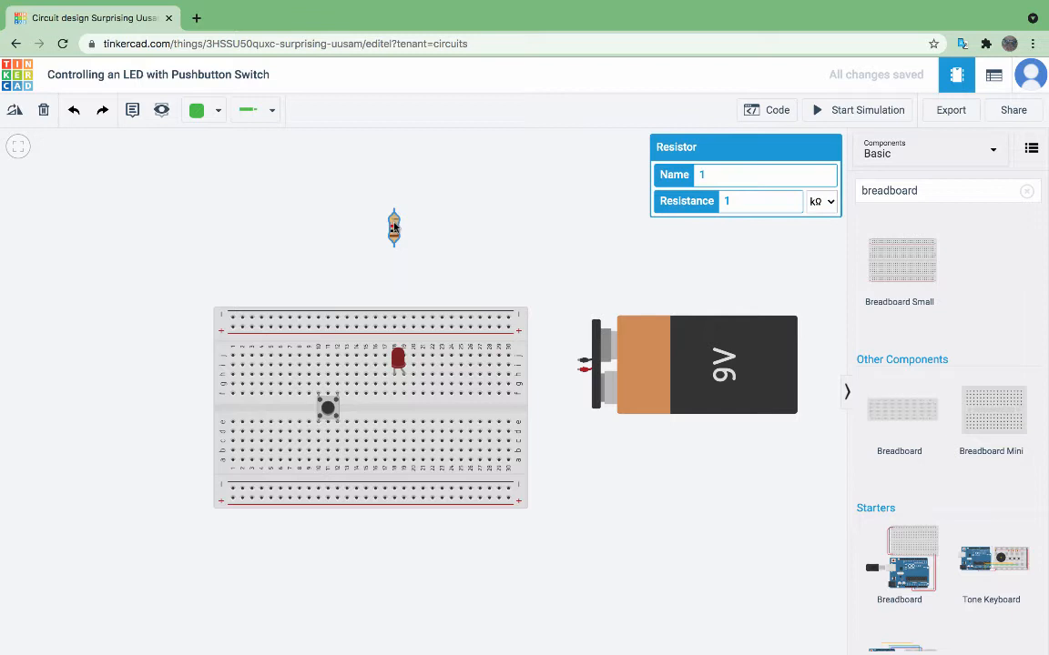
- Rotate the resistor horizontal and plug it into row g of the breadboard
{"action": "left_click", "coordinate": [393, 227]}
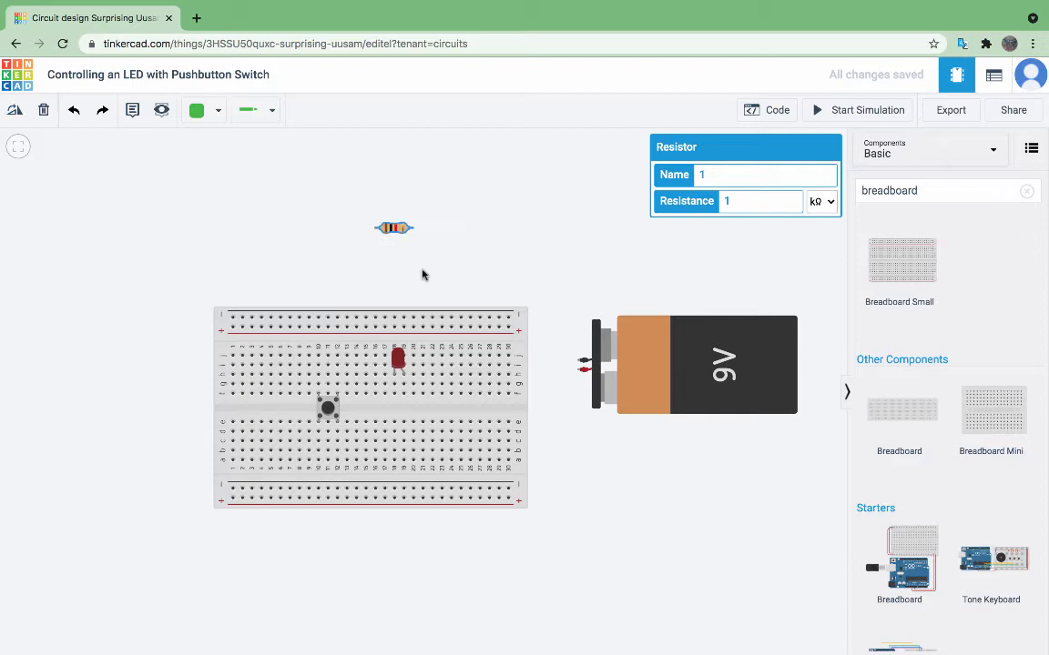
{"action": "left_click_drag", "start_coordinate": [393, 227], "coordinate": [358, 382]}
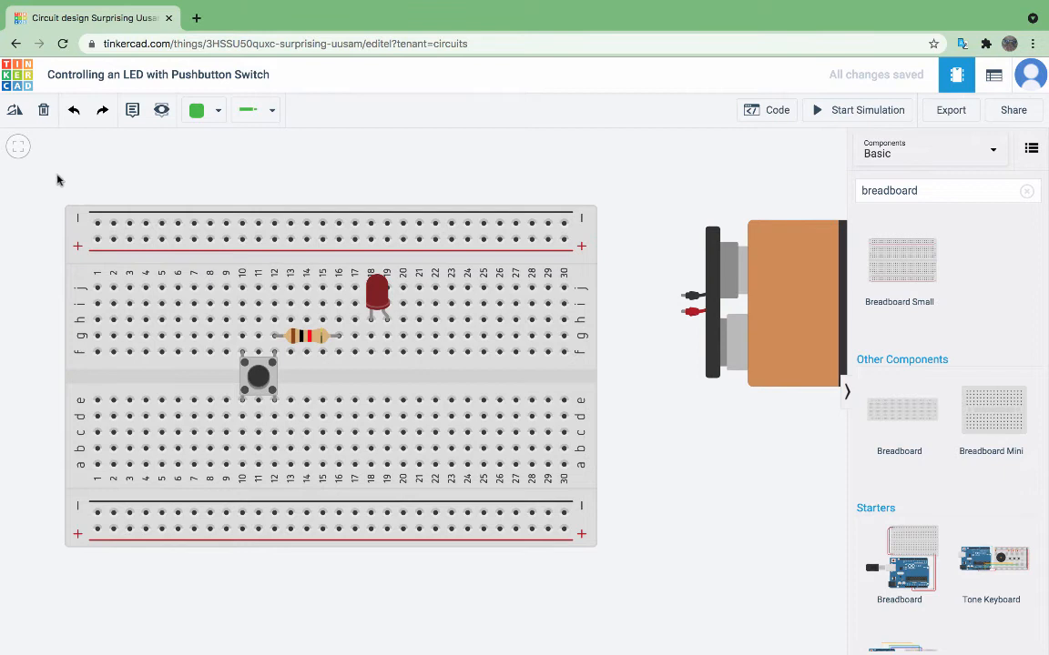
- Wire the pushbutton to the negative rail, align the LED, and wire it to the positive rail
{"action": "left_click", "coordinate": [242, 224]}
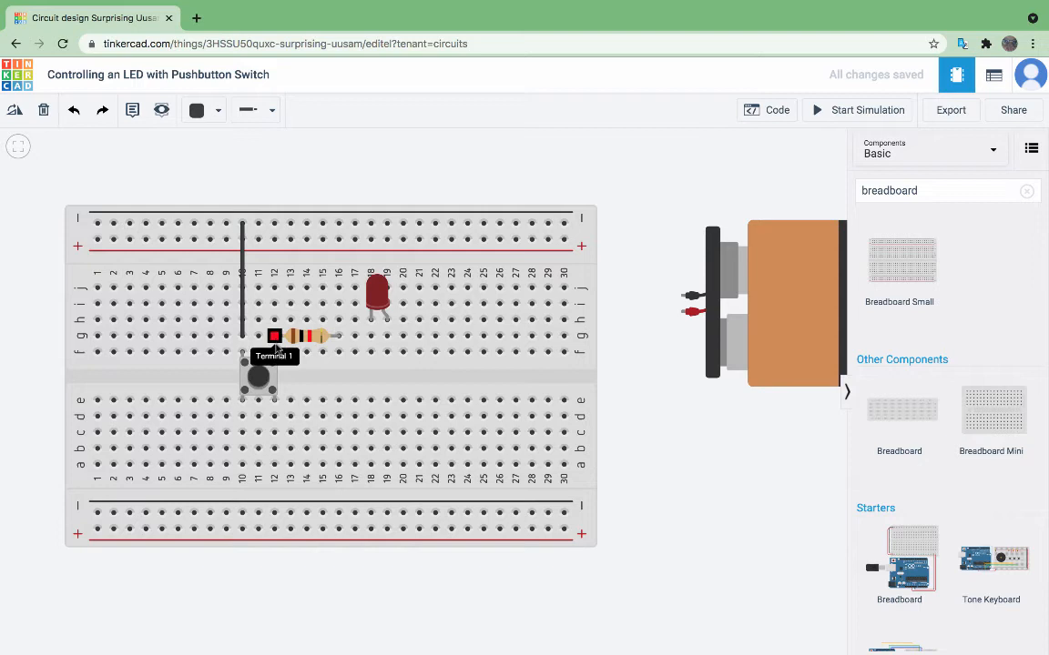
{"action": "left_click_drag", "start_coordinate": [376, 291], "coordinate": [344, 296]}
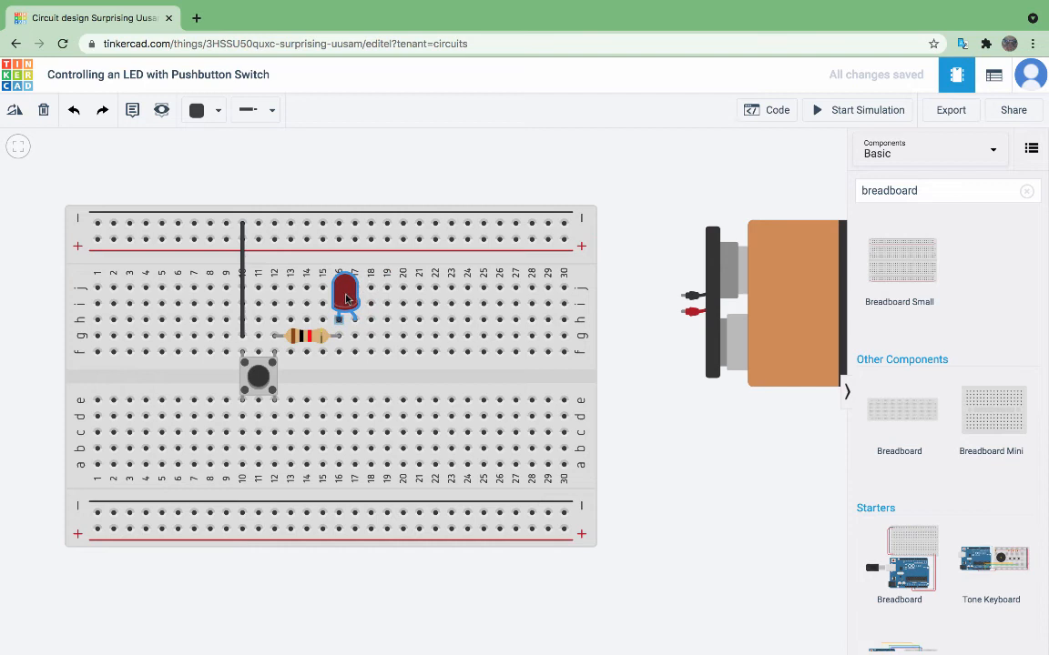
{"action": "left_click", "coordinate": [345, 293]}
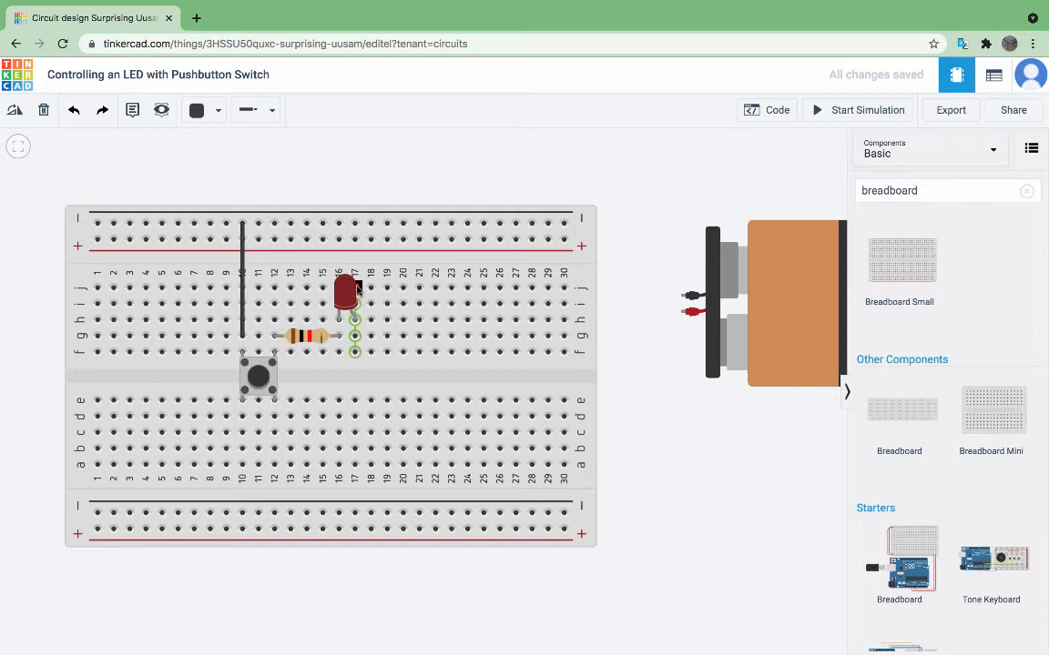
{"action": "left_click", "coordinate": [197, 109]}
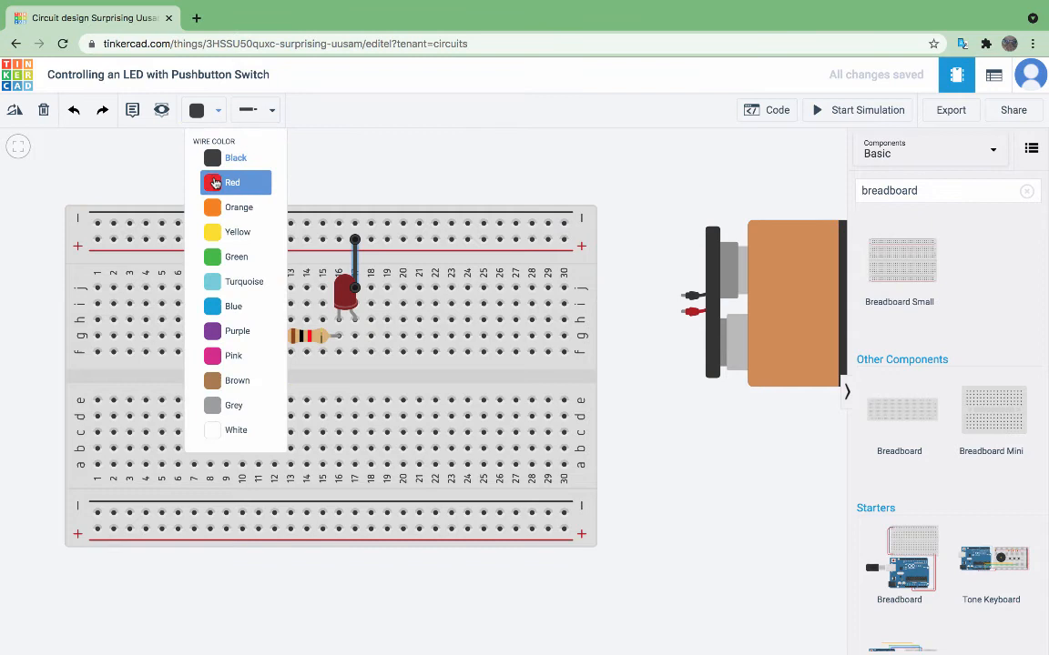
- Colour the LED wire red, then start the circuit simulation
{"action": "left_click", "coordinate": [232, 182]}
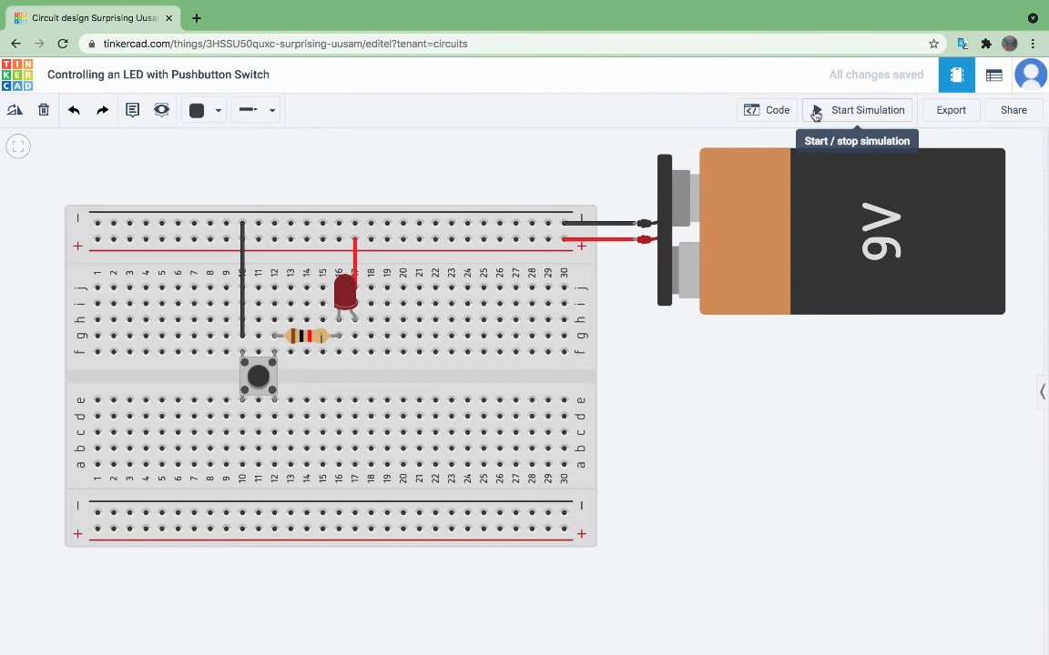
{"action": "left_click", "coordinate": [857, 109]}
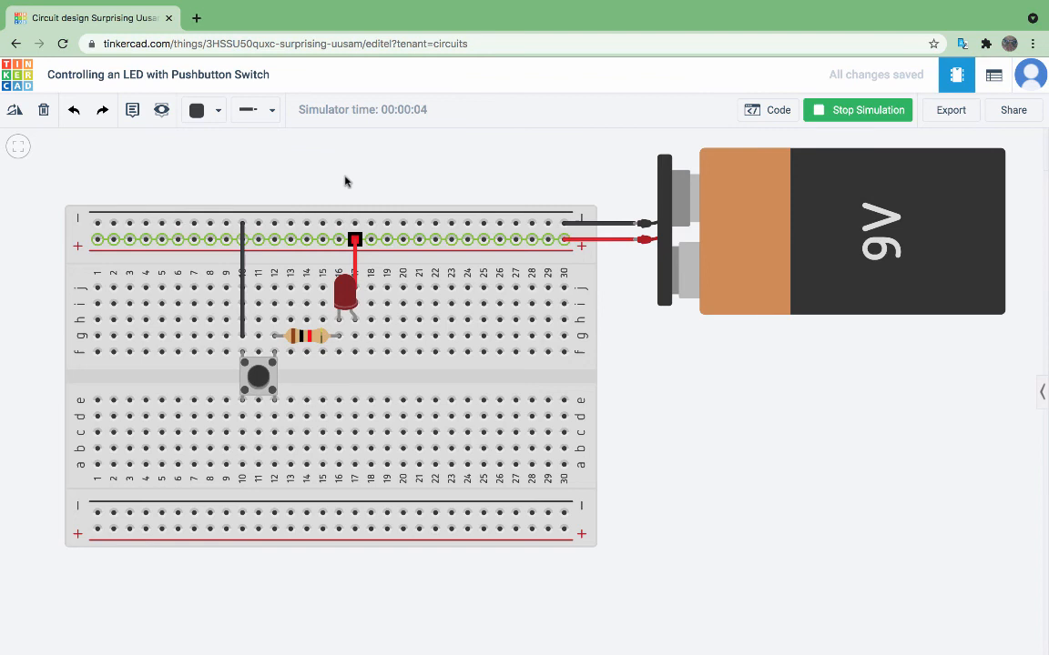